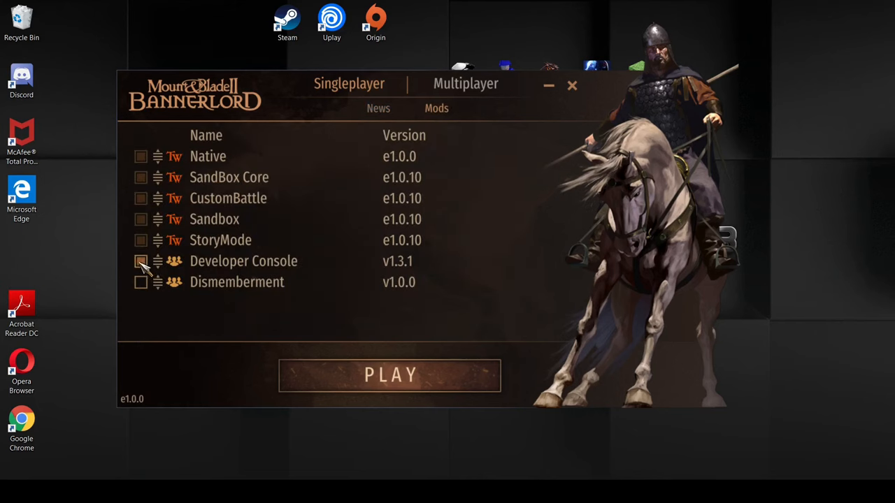
- Start Bannerlord with Developer Console enabled, ending in an Application Crash dialog
click(388, 374)
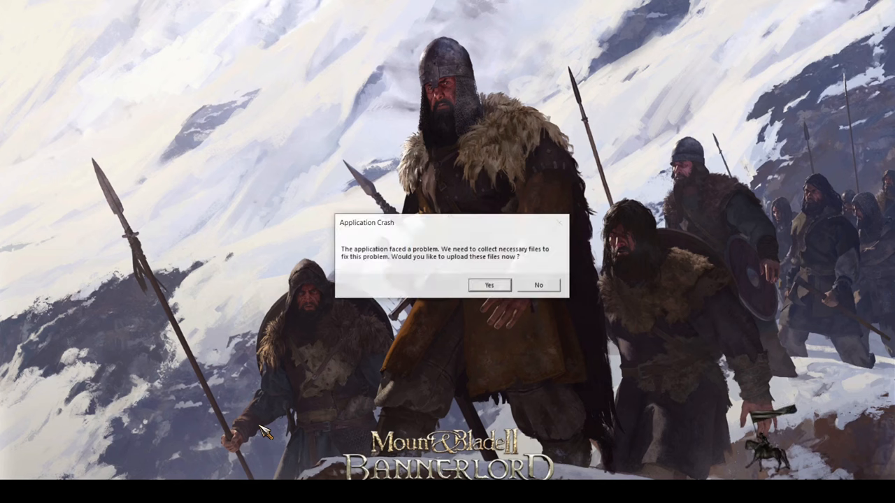
mouse_move(483, 261)
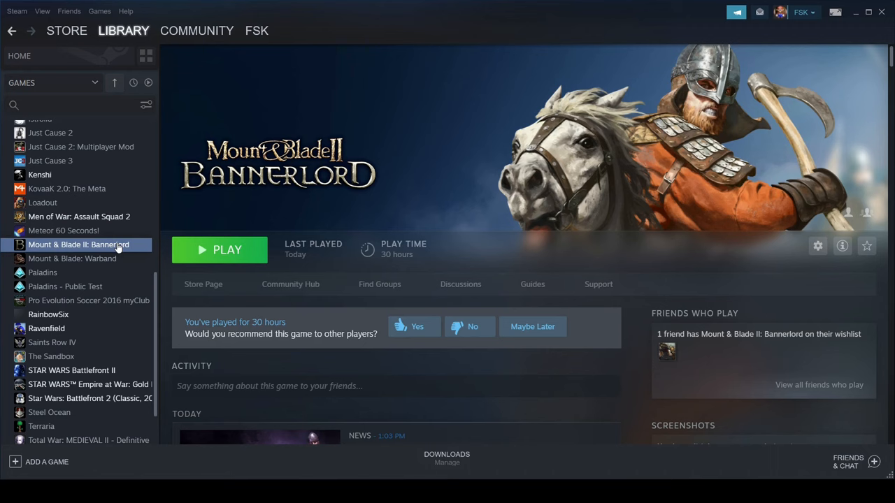
- Bring up Properties for Mount & Blade II: Bannerlord from the Steam Library list
right_click(78, 245)
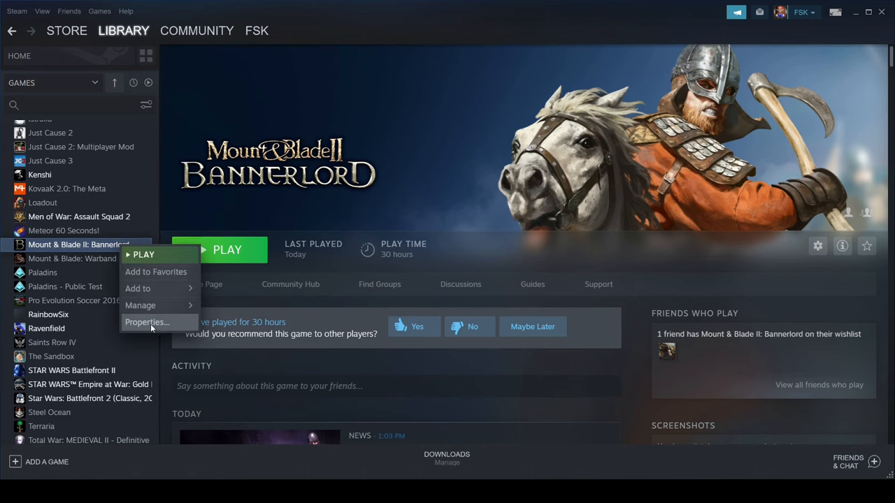
click(147, 321)
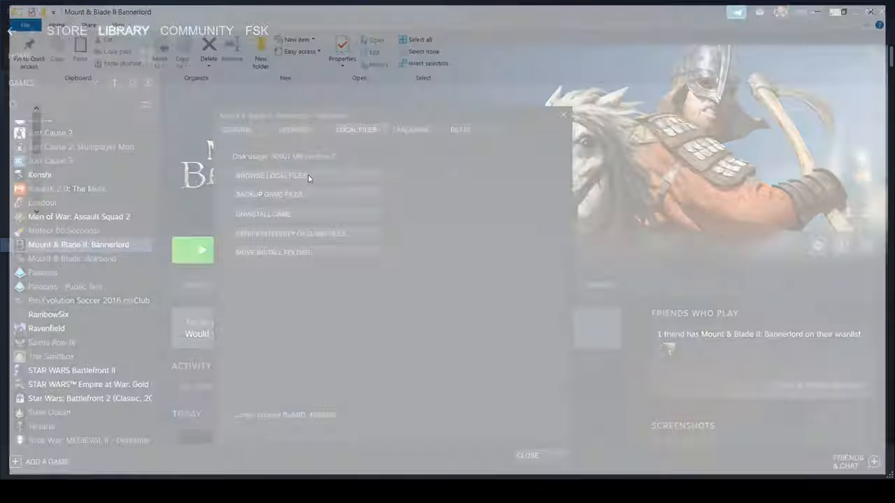
- Browse local files into Modules > DeveloperConsole > bin > Win64_Shipping_Client and select DeveloperConsole.dll
click(273, 176)
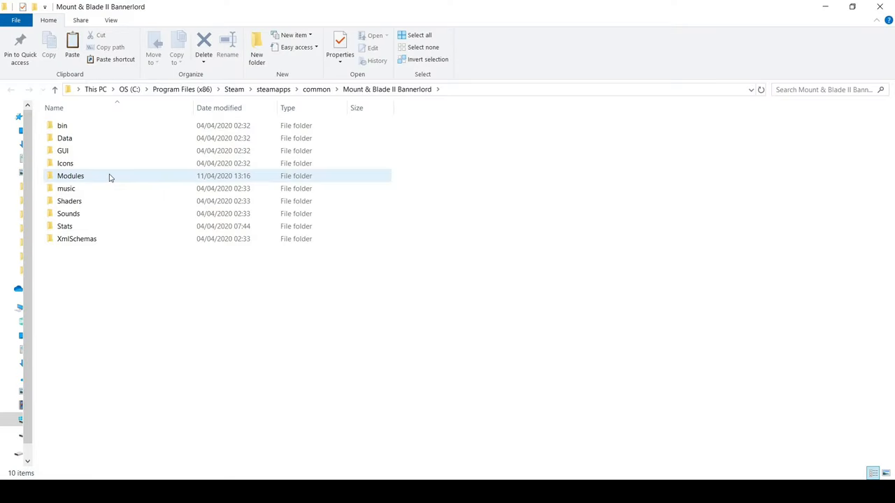
double_click(70, 176)
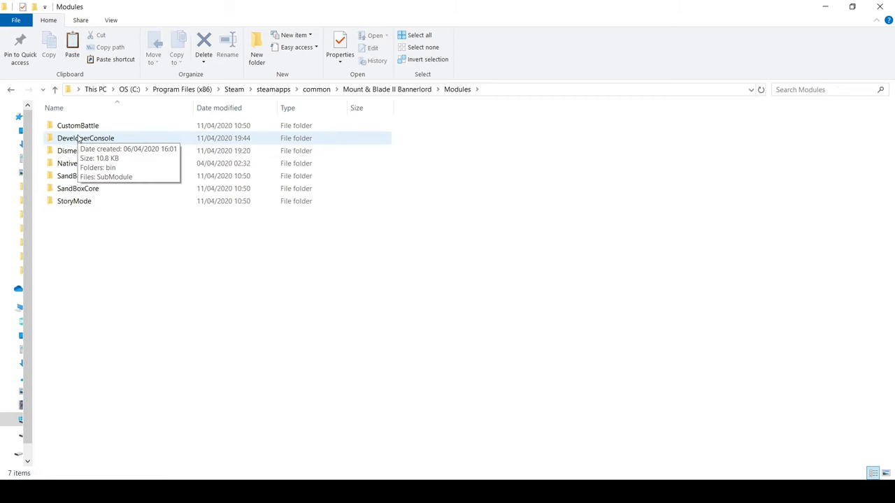
double_click(85, 138)
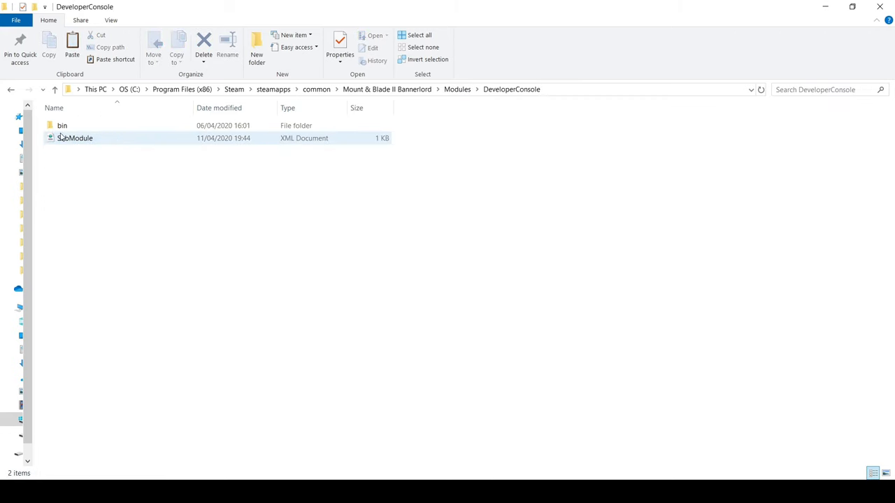
double_click(62, 126)
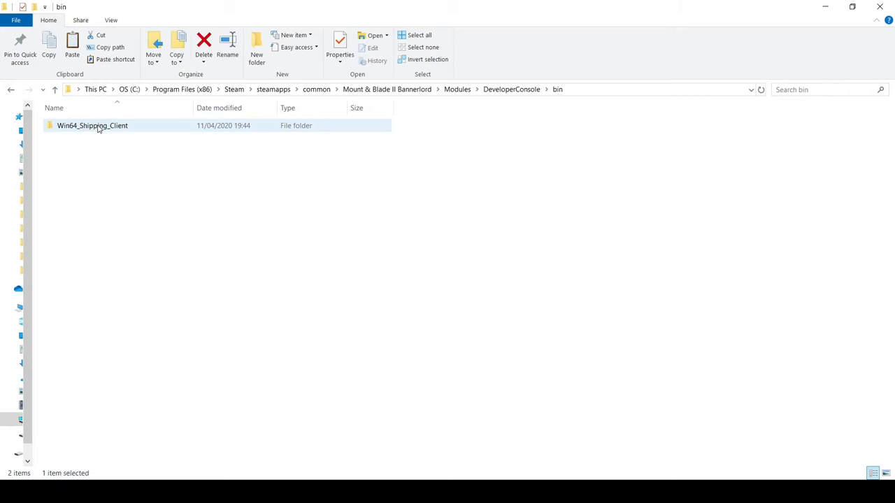
double_click(92, 126)
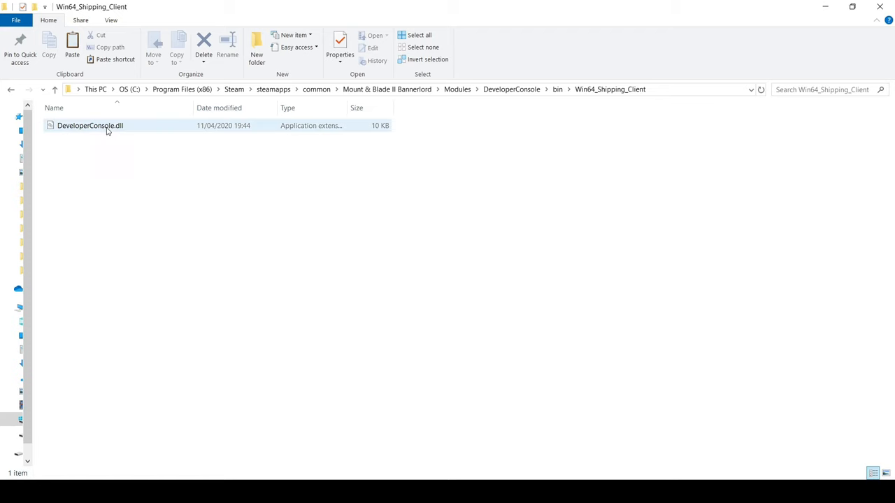
click(90, 125)
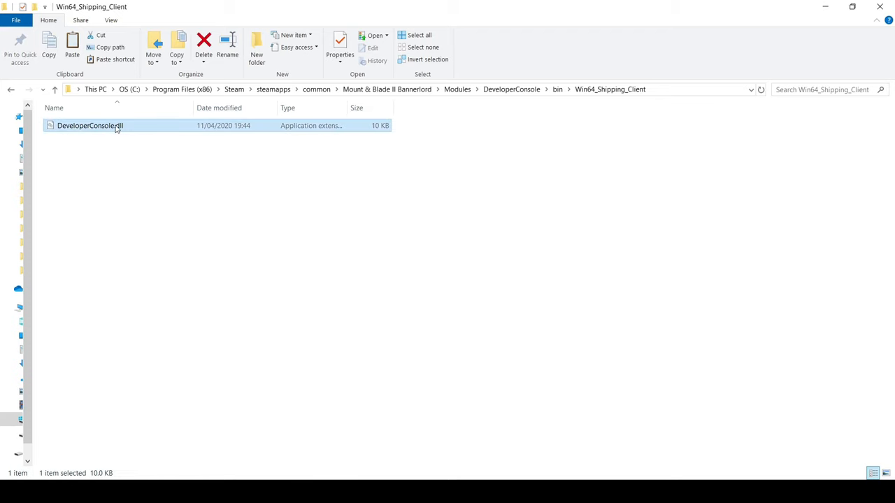
- Tick Unblock in DeveloperConsole.dll's Properties, apply it, and show the launcher's Mods list
right_click(90, 126)
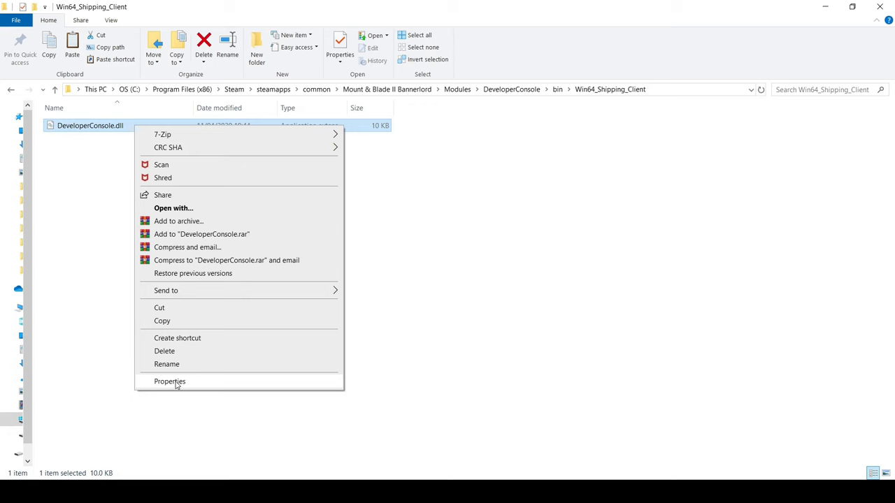
click(169, 380)
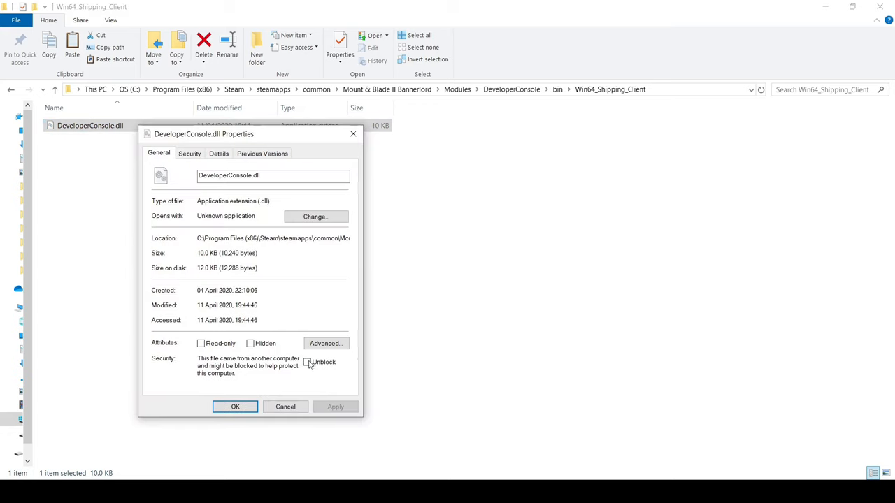
click(306, 362)
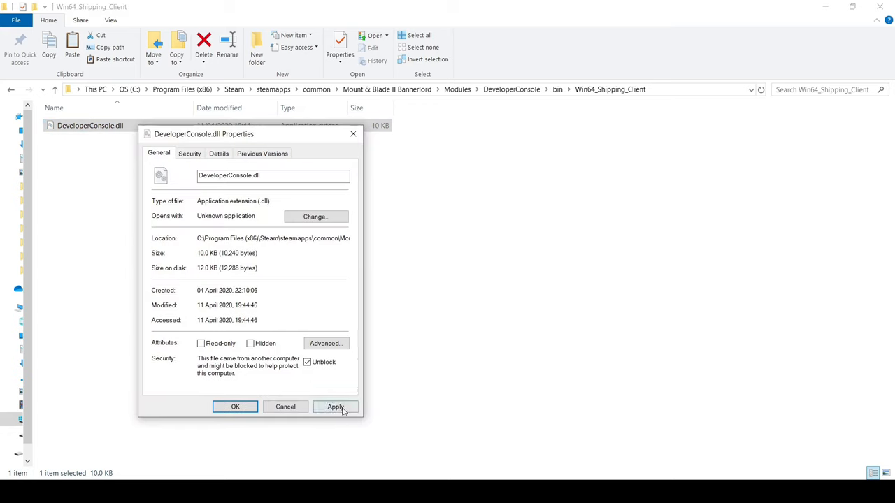
click(336, 407)
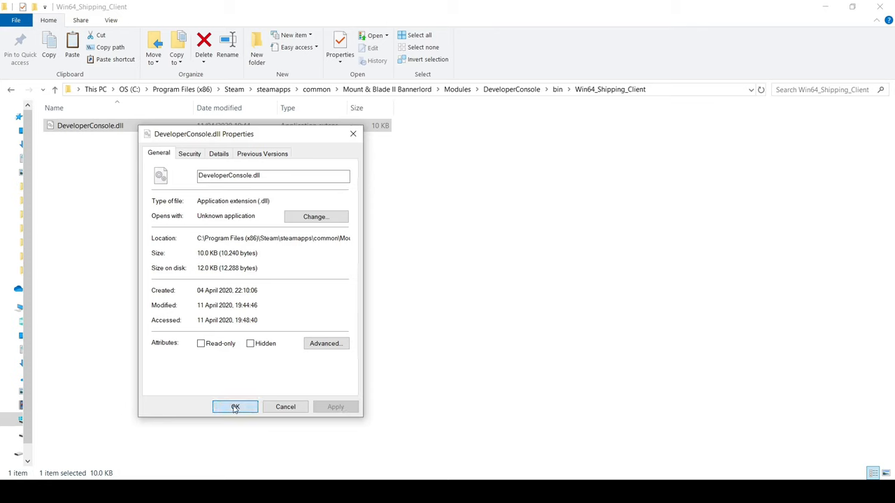
click(235, 407)
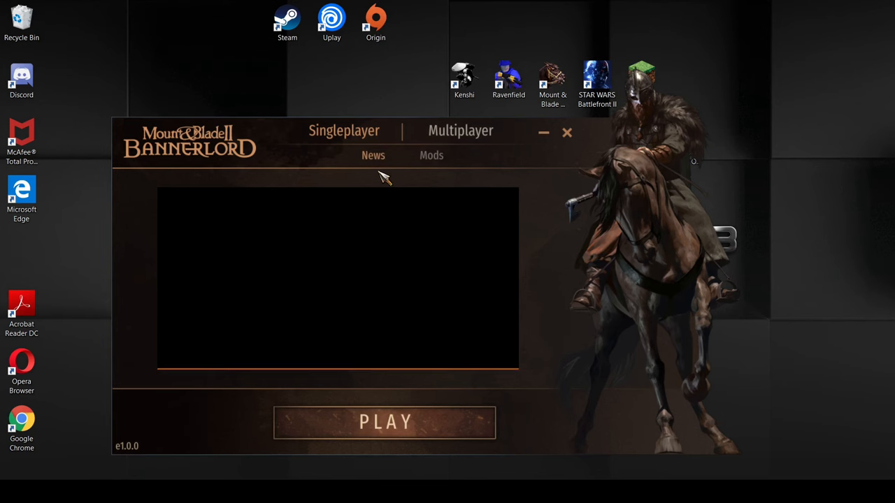
mouse_move(431, 160)
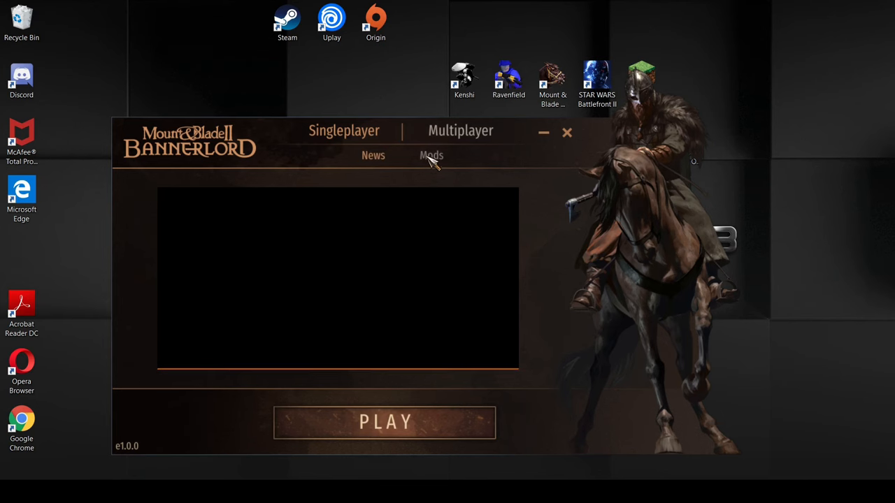
click(430, 155)
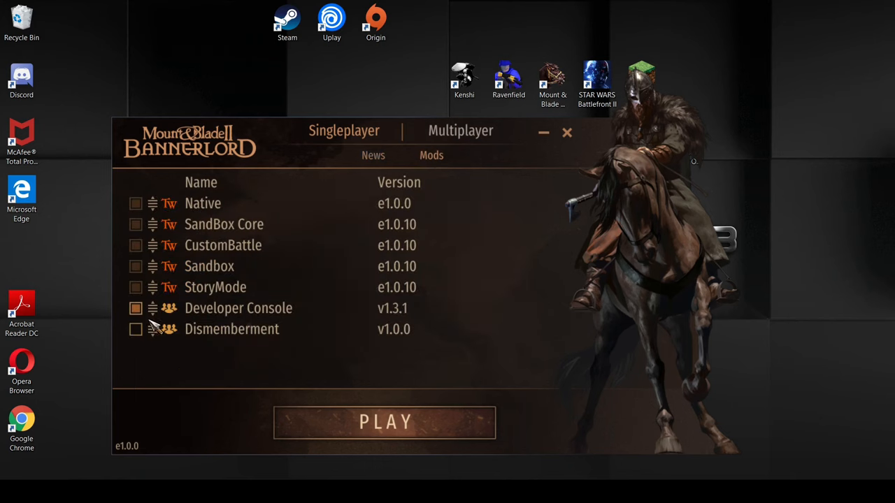